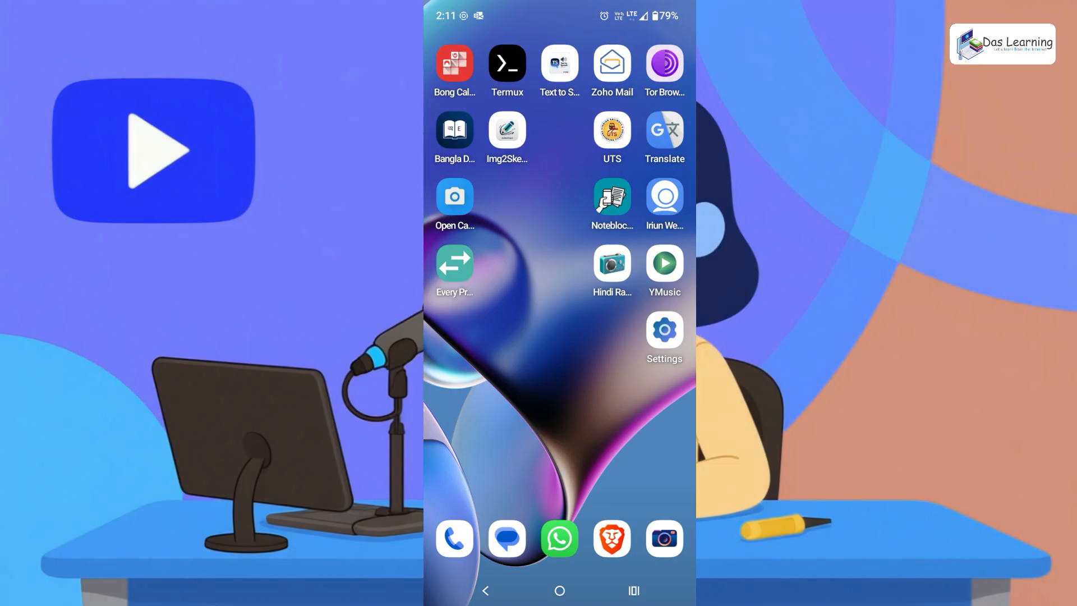
Launch Cx File Explorer from the home screen
left_click(663, 264)
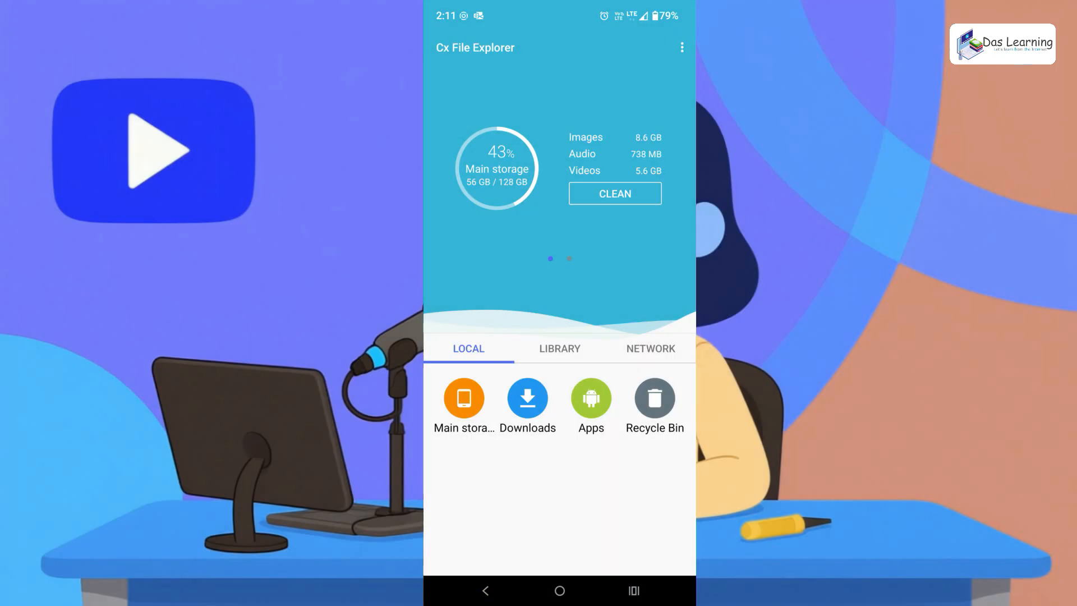
Browse Main storage down into the Android > data folder
left_click(463, 398)
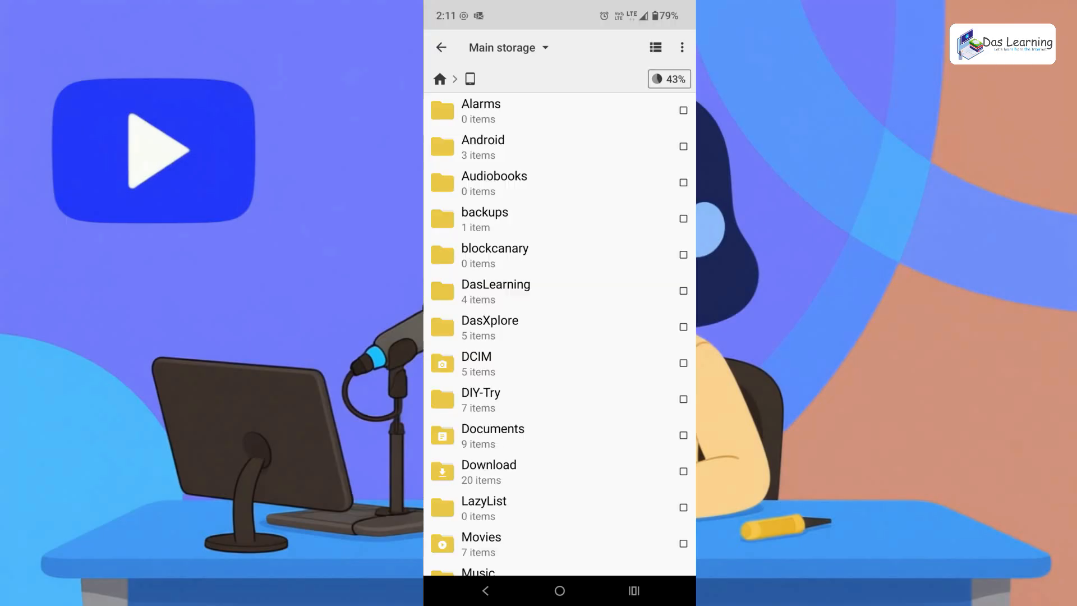
scroll("down", 3)
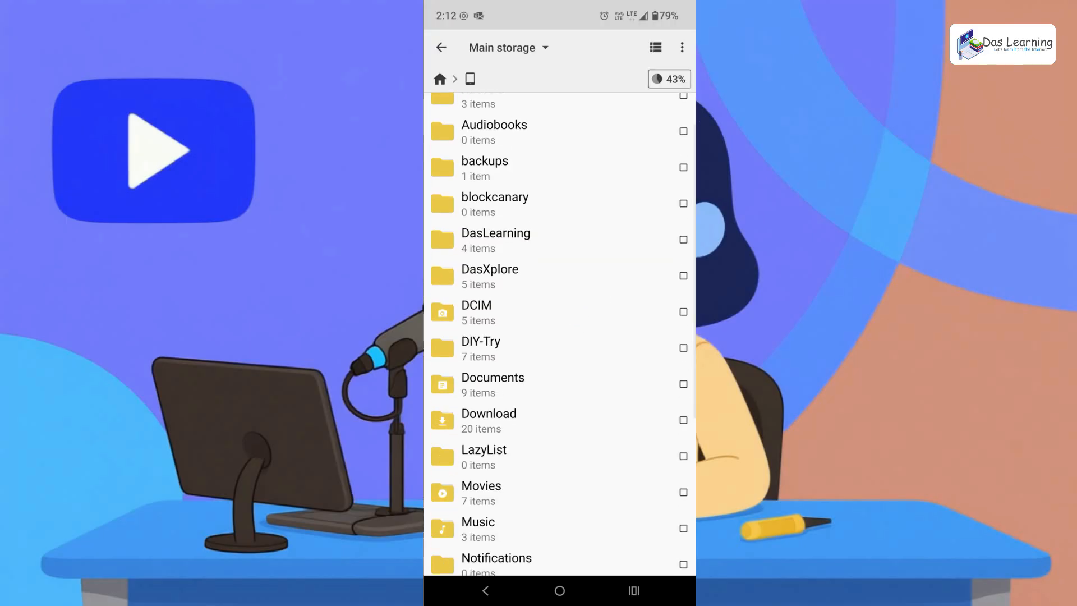
left_click(475, 313)
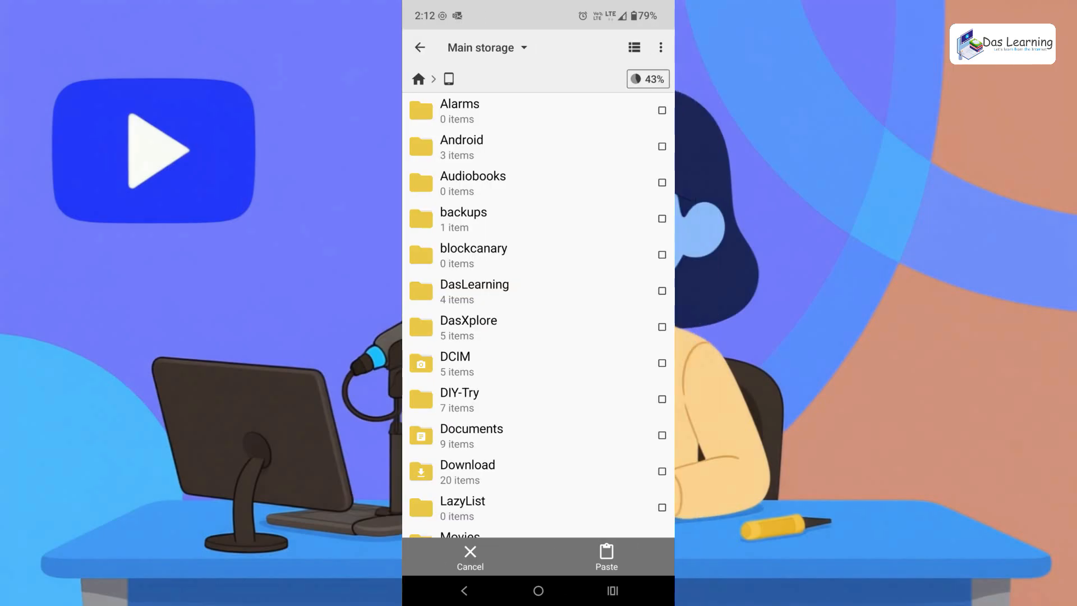
left_click(461, 146)
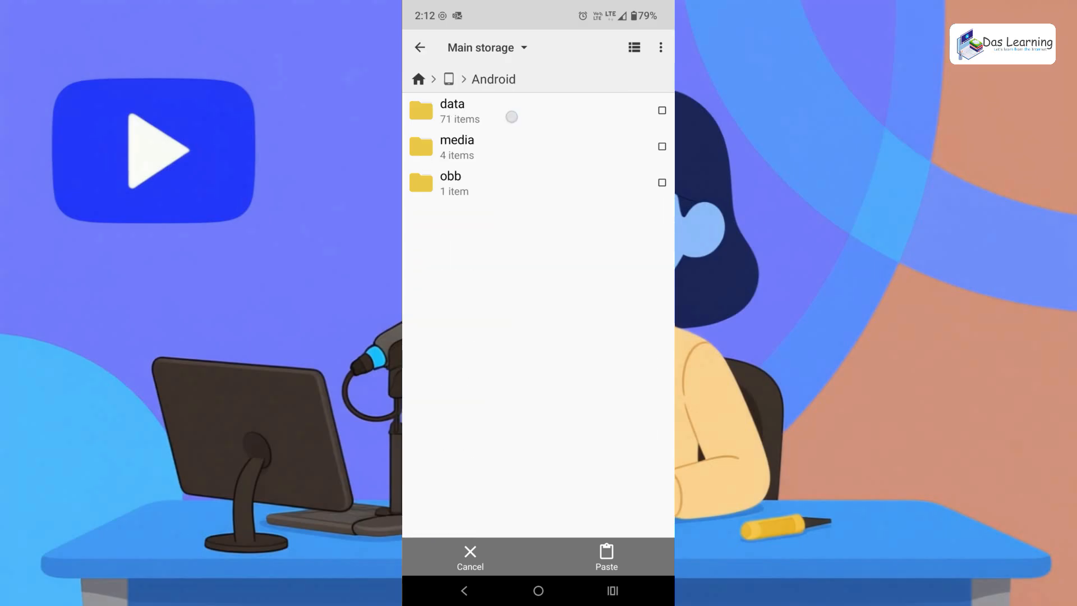
left_click(452, 111)
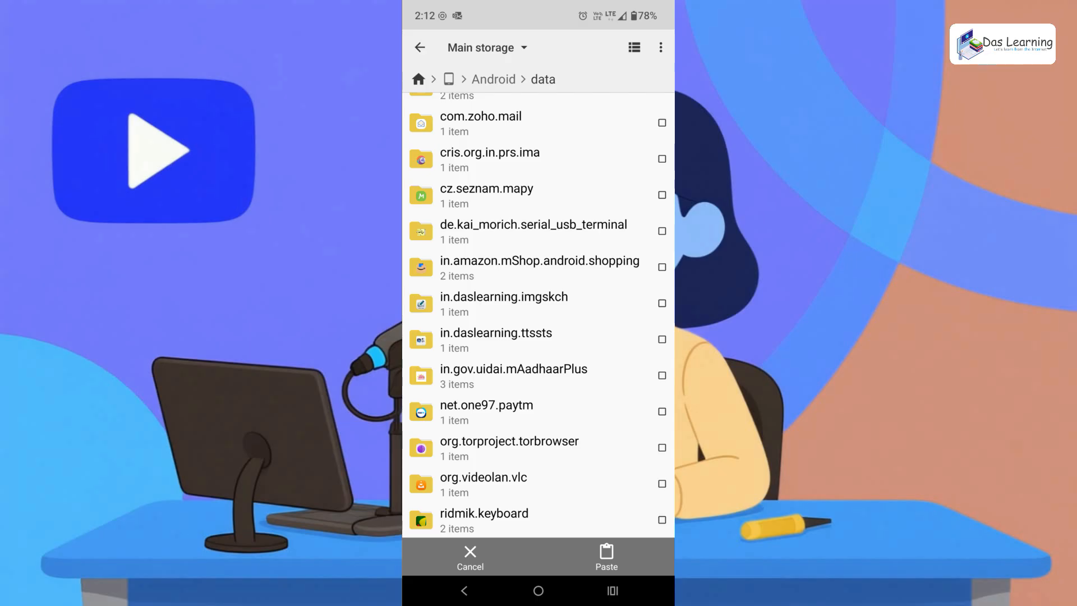
Enter in.daslearning.imgskch > images and paste the copied photo there
left_click(503, 304)
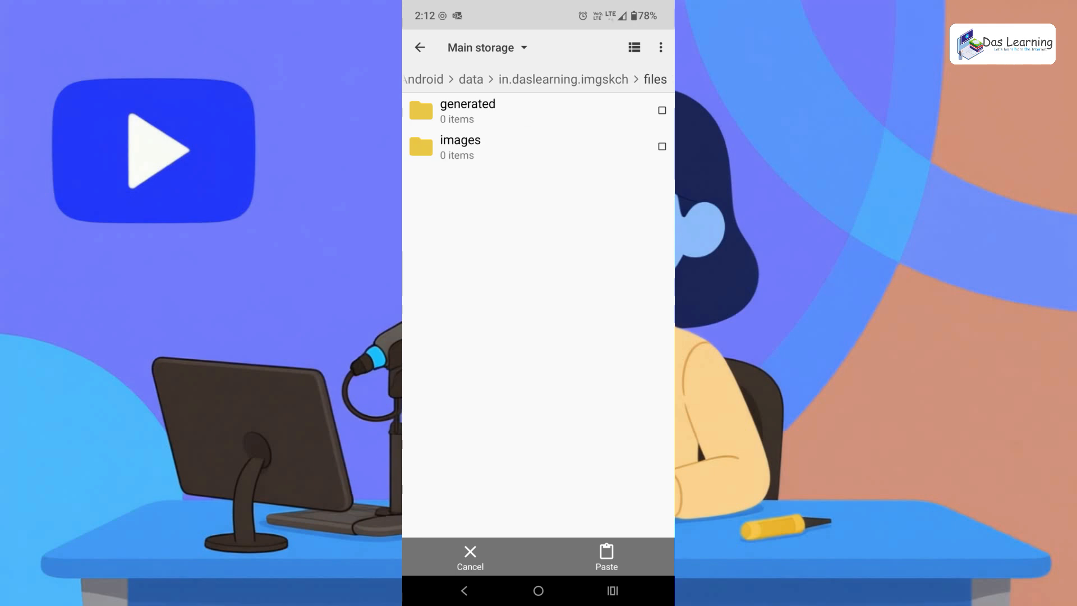
left_click(460, 146)
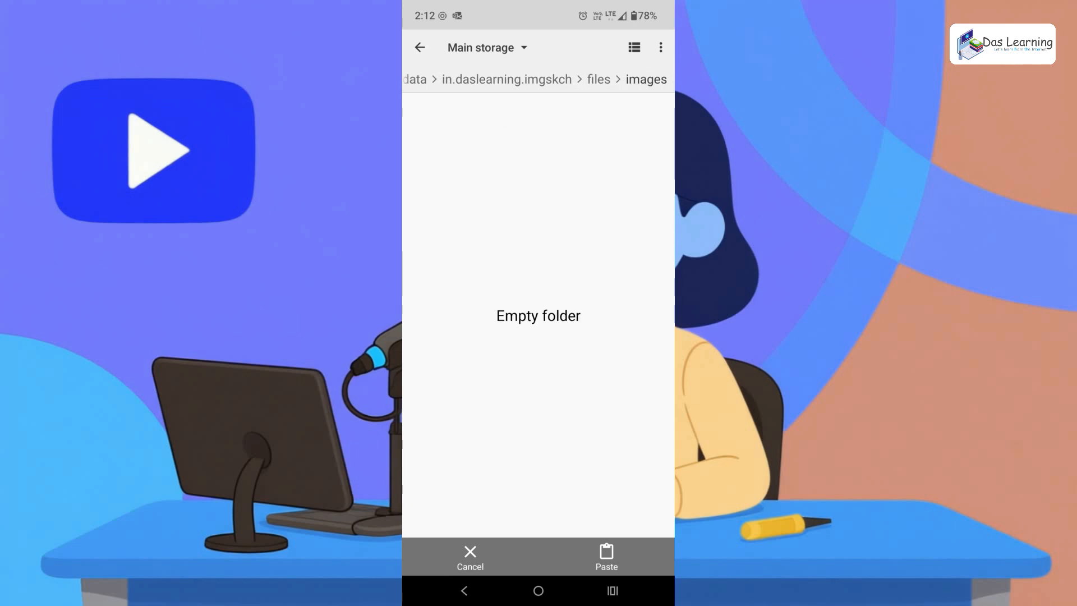
left_click(605, 557)
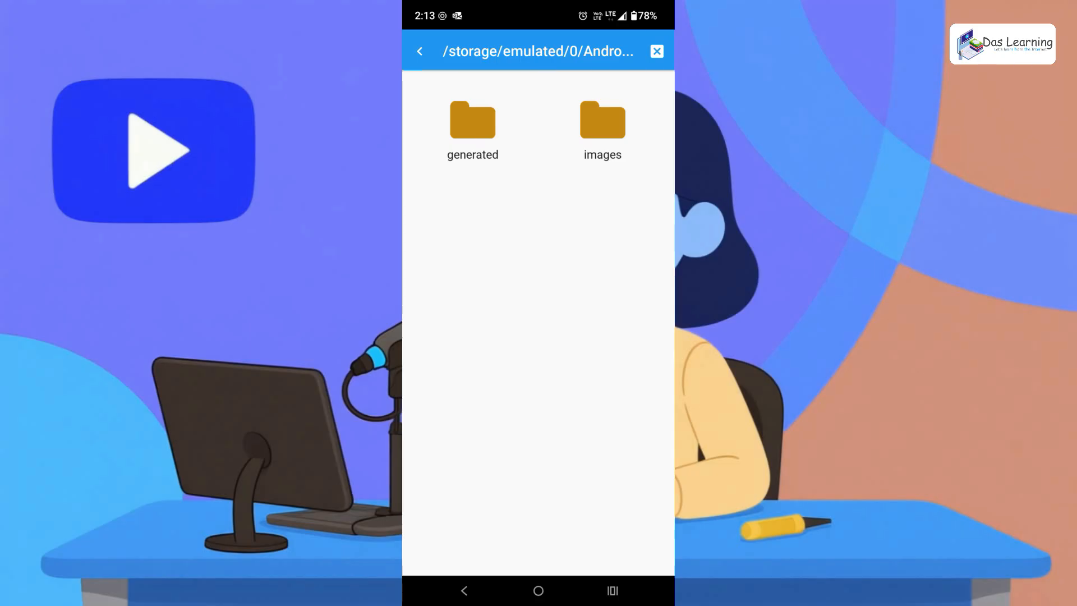
Pick FB_IMG_1740487473239.jpg (1080 x 1280) from the images folder as the source photo
left_click(602, 120)
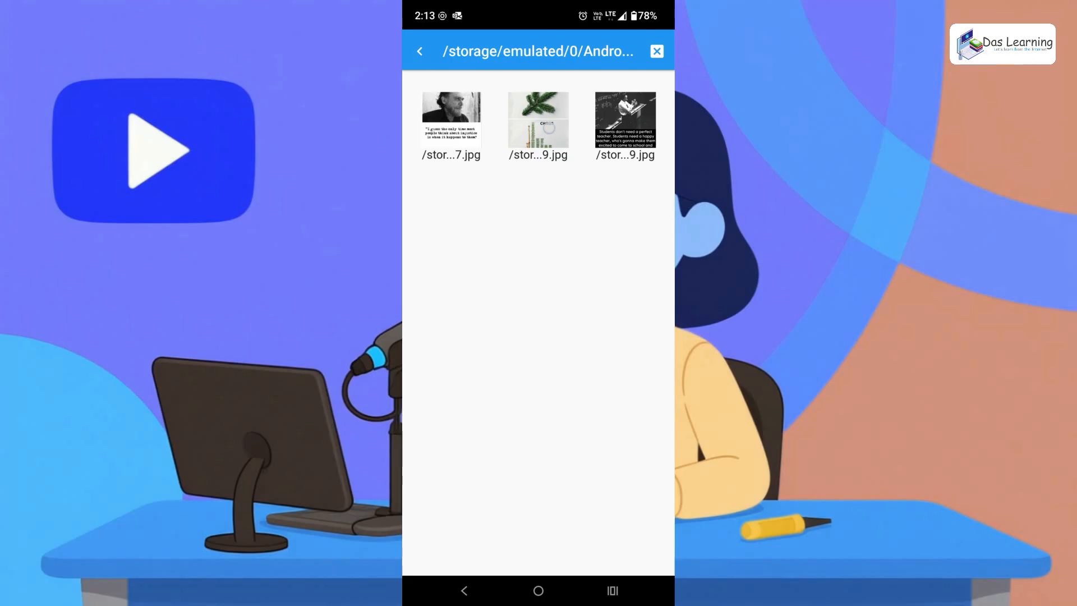
left_click(623, 119)
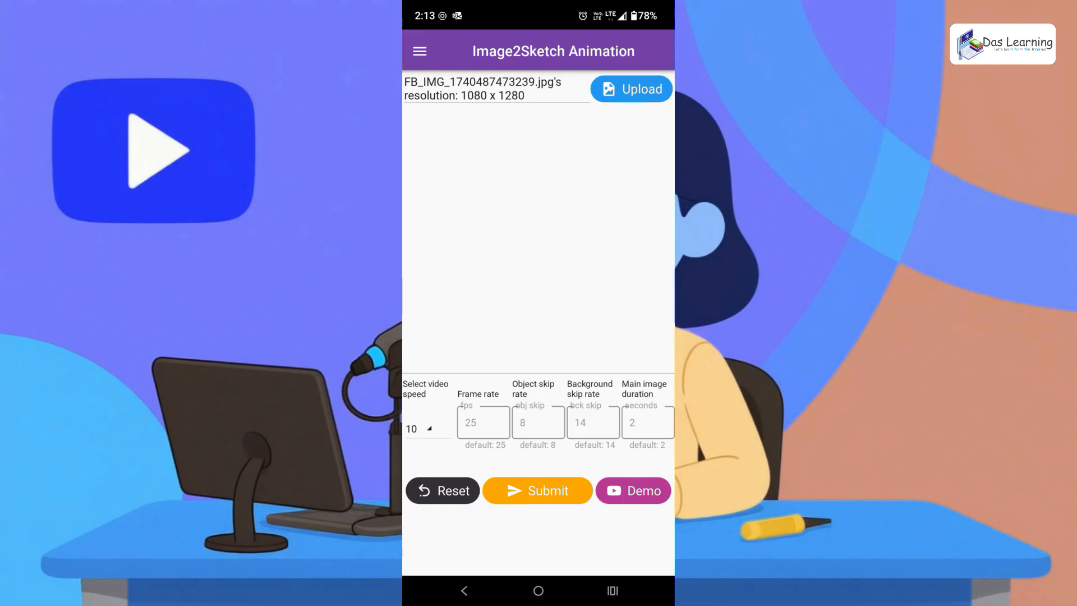
Choose 40 from the video speed list
left_click(419, 429)
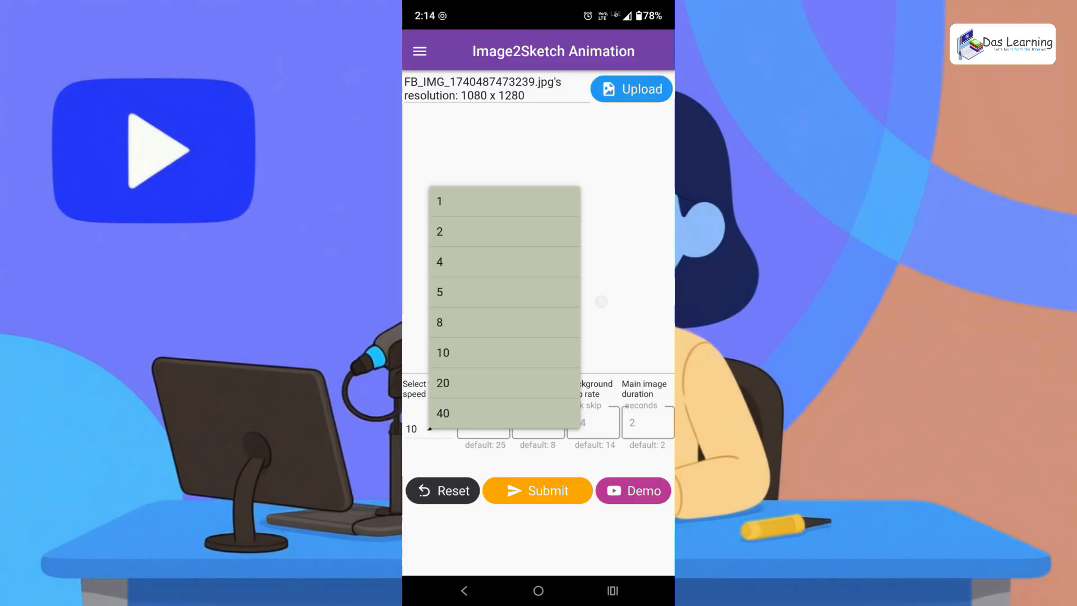
left_click(463, 413)
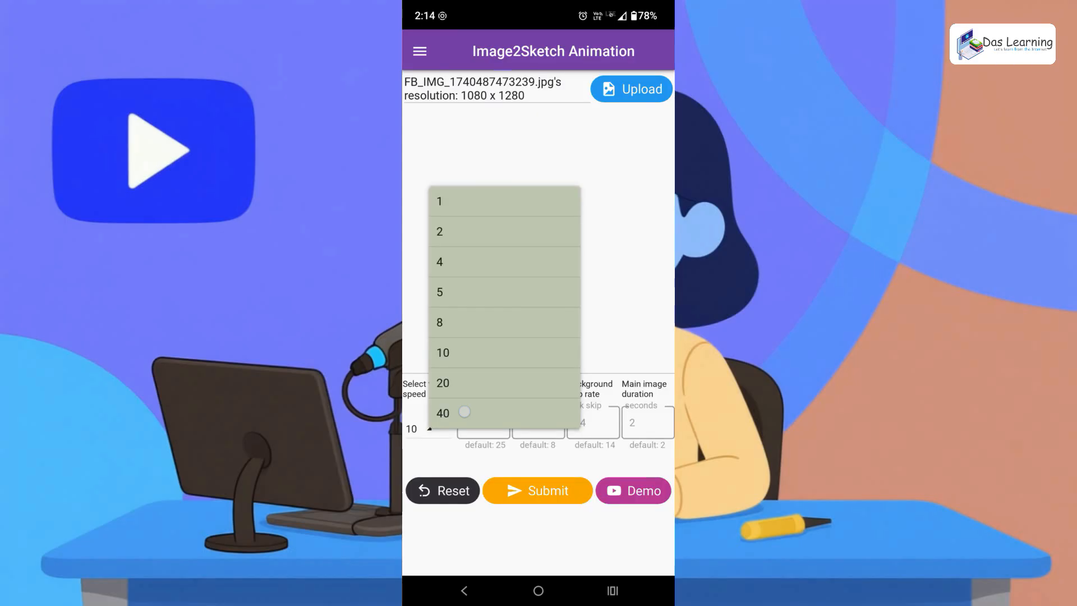
left_click(441, 413)
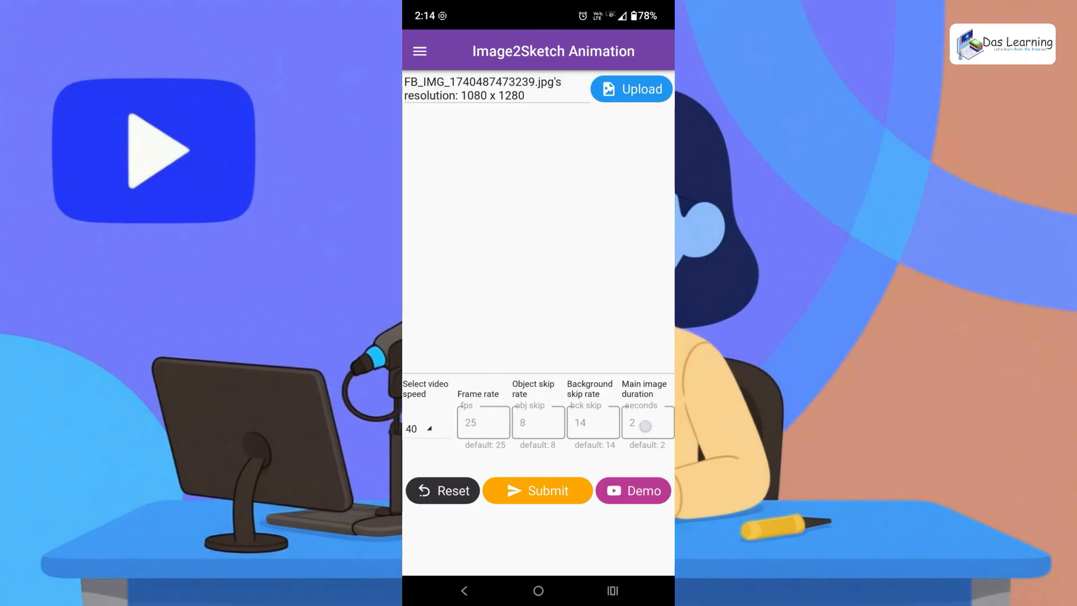
Change the main image duration to 1 second and dismiss the keyboard
left_click(646, 422)
type("1")
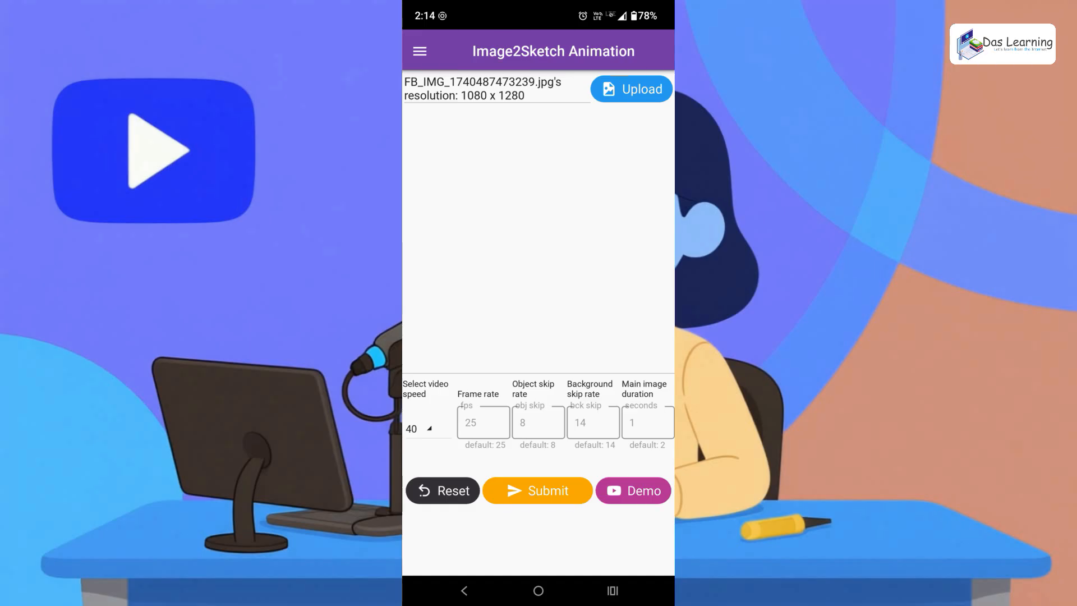
left_click(537, 422)
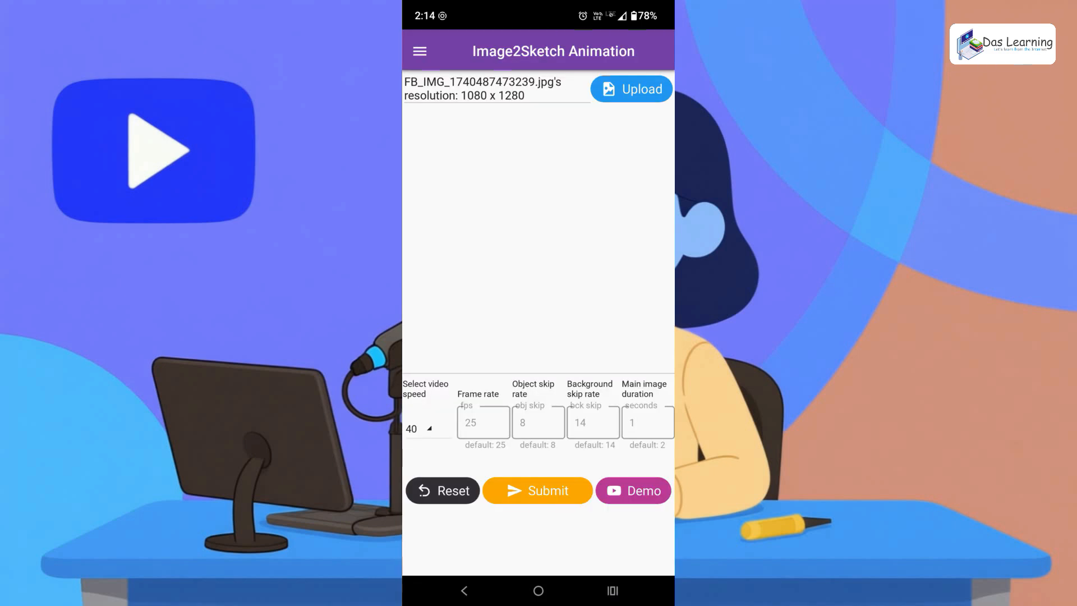
left_click(592, 422)
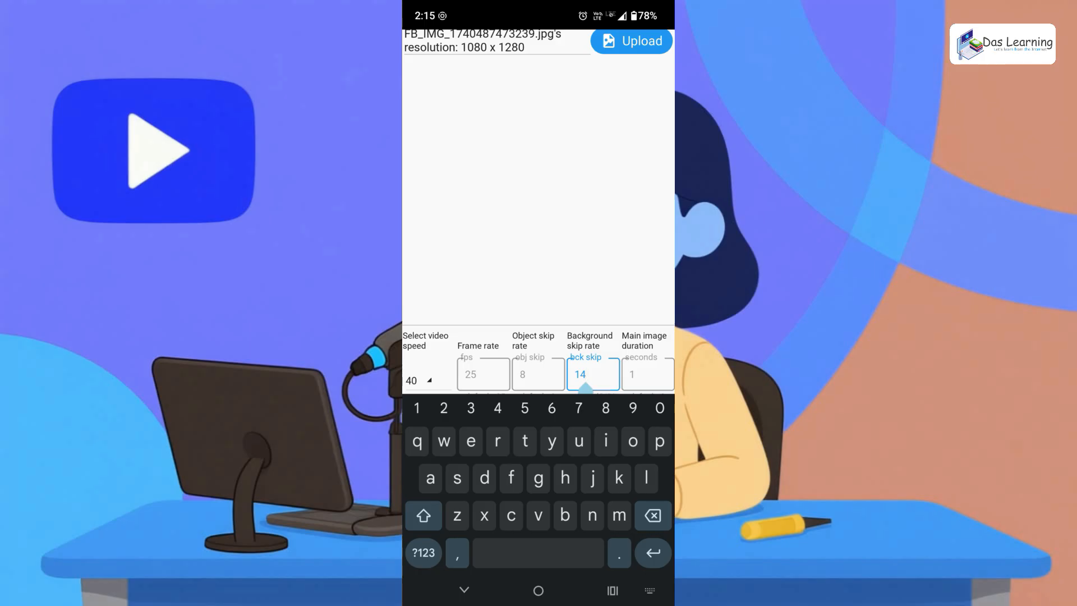
left_click(591, 375)
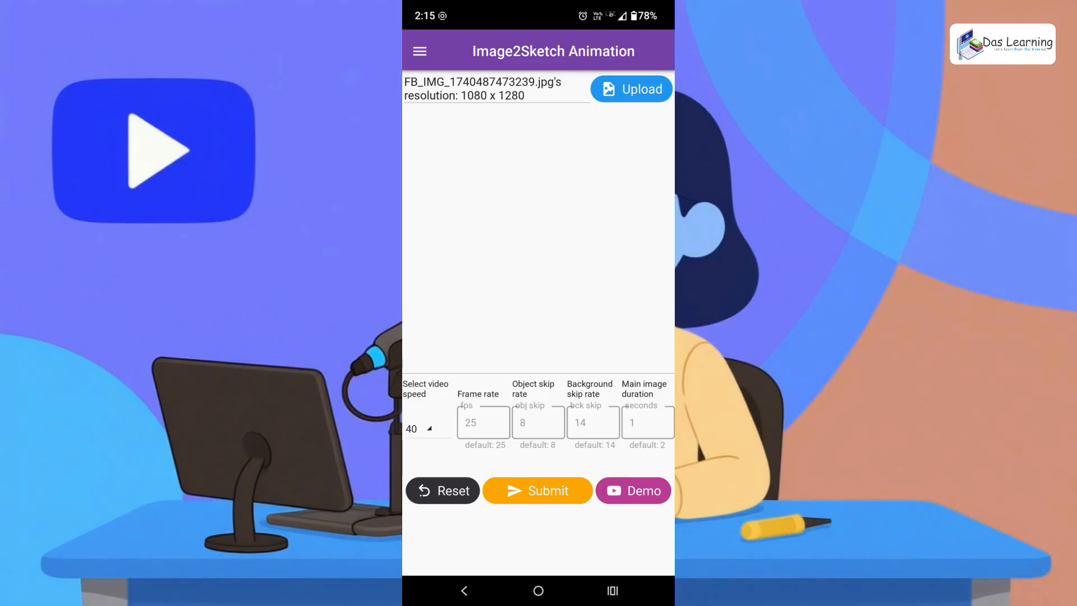
left_click(646, 422)
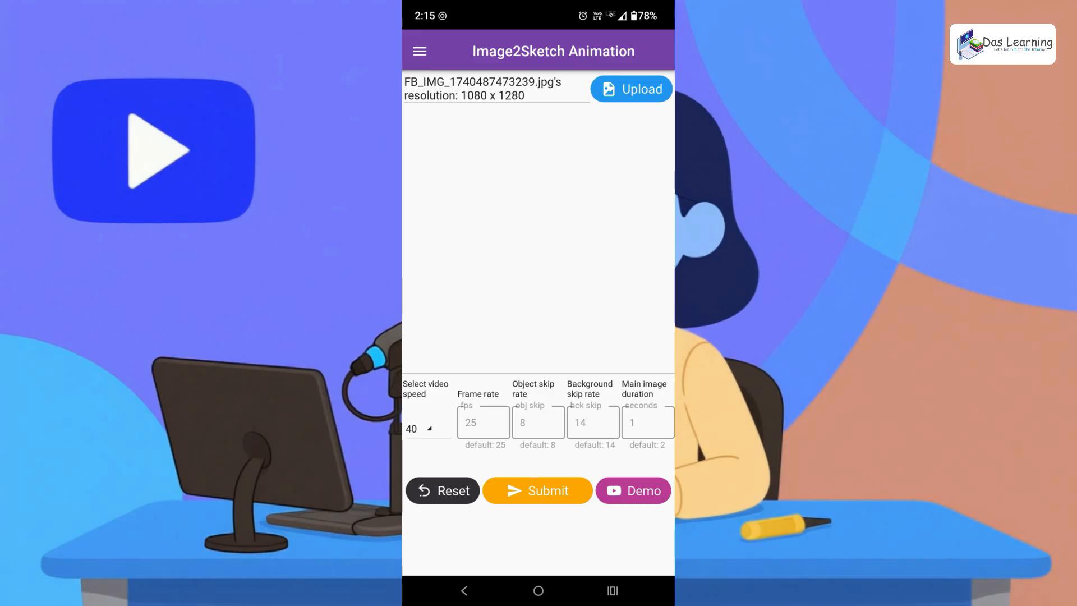
Submit to generate the sketch animation and replay the result in the preview player
left_click(538, 490)
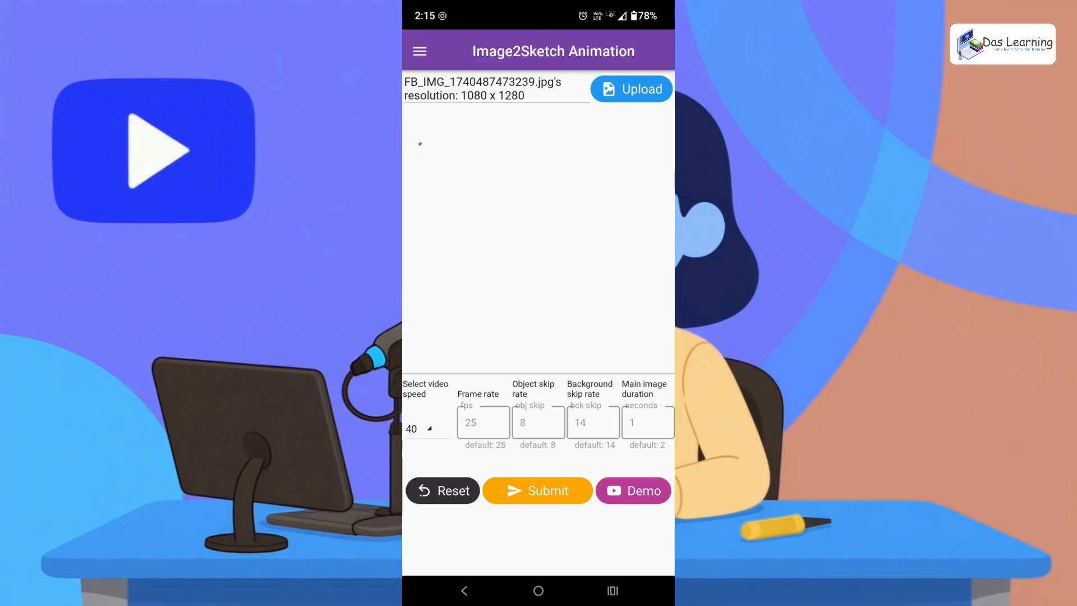
left_click(630, 89)
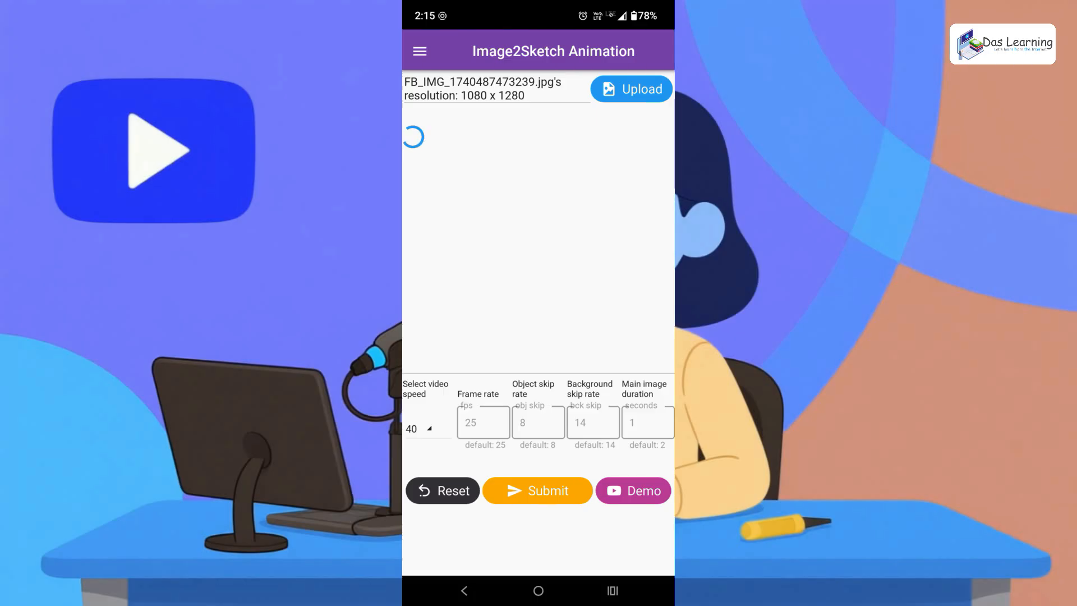
left_click(537, 490)
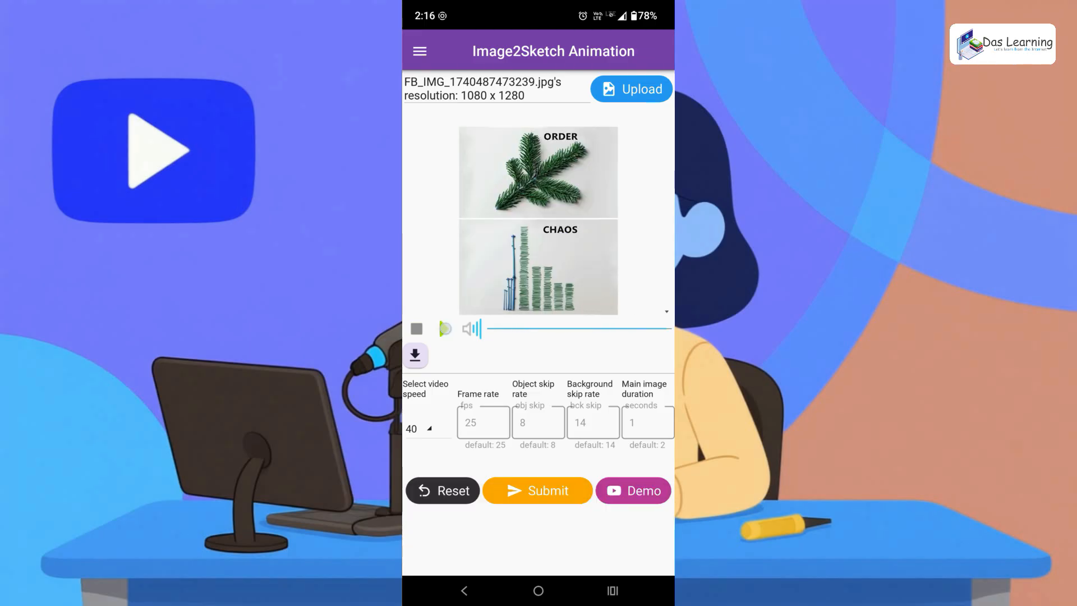
left_click(444, 328)
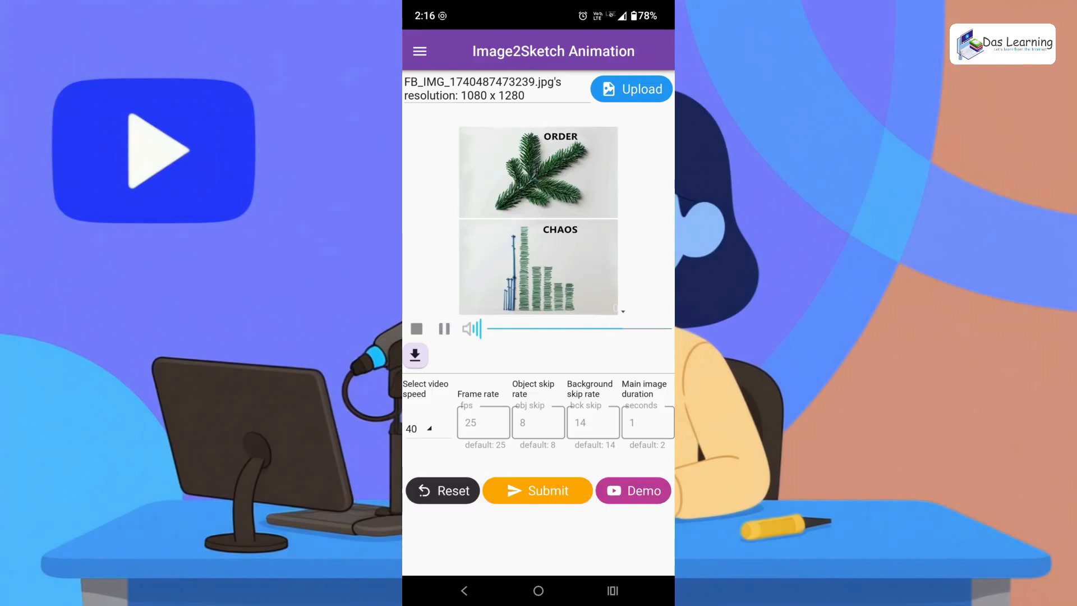
left_click(444, 329)
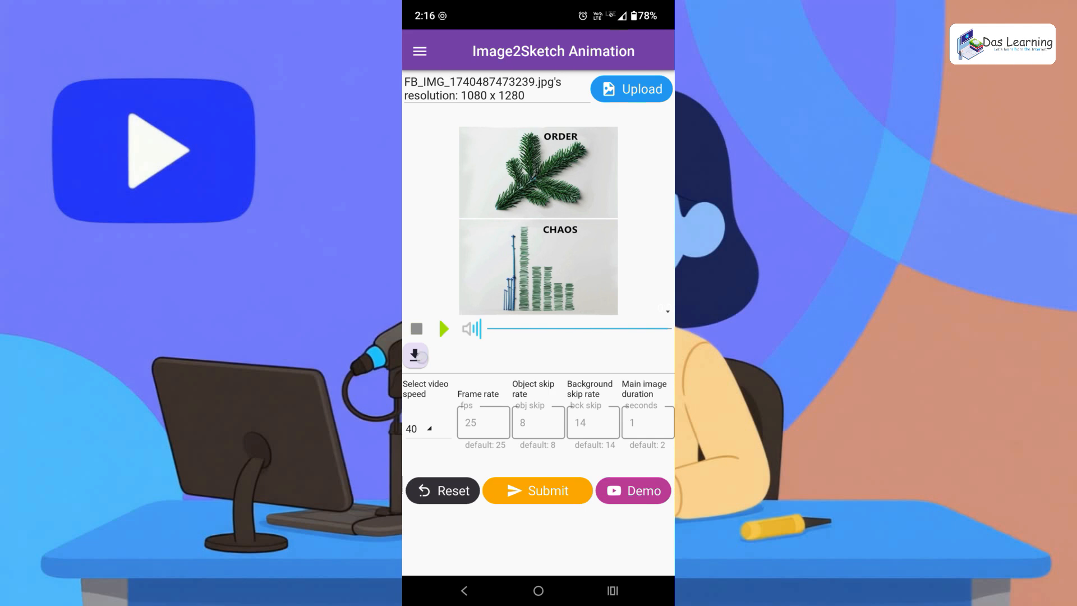
Download the finished sketch video into the Movies folder and confirm
left_click(630, 89)
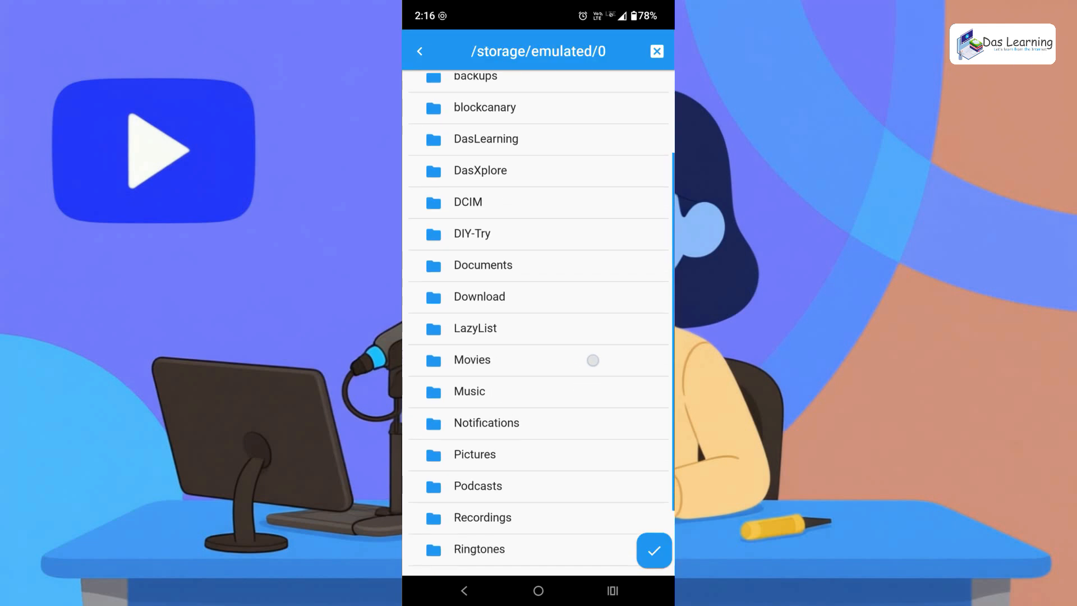
scroll("down", 3)
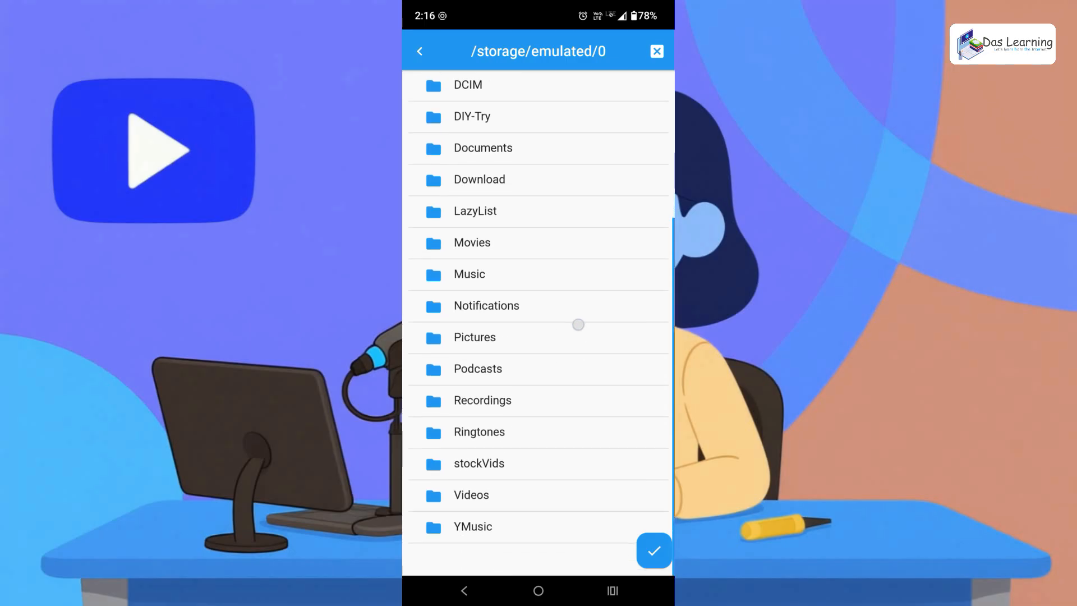
scroll("down", 3)
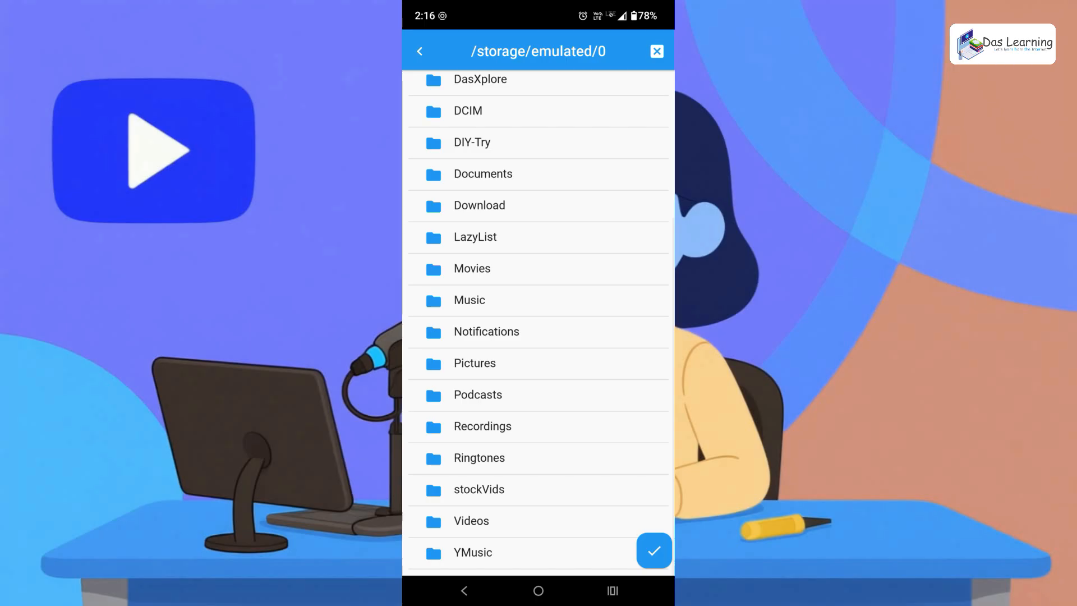
left_click(472, 268)
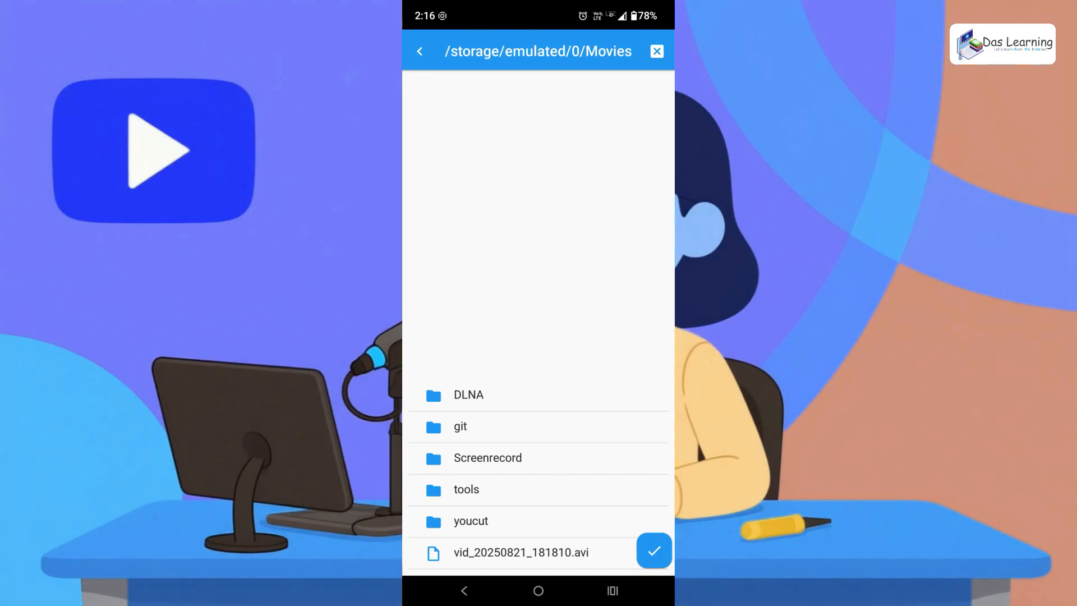
left_click(652, 549)
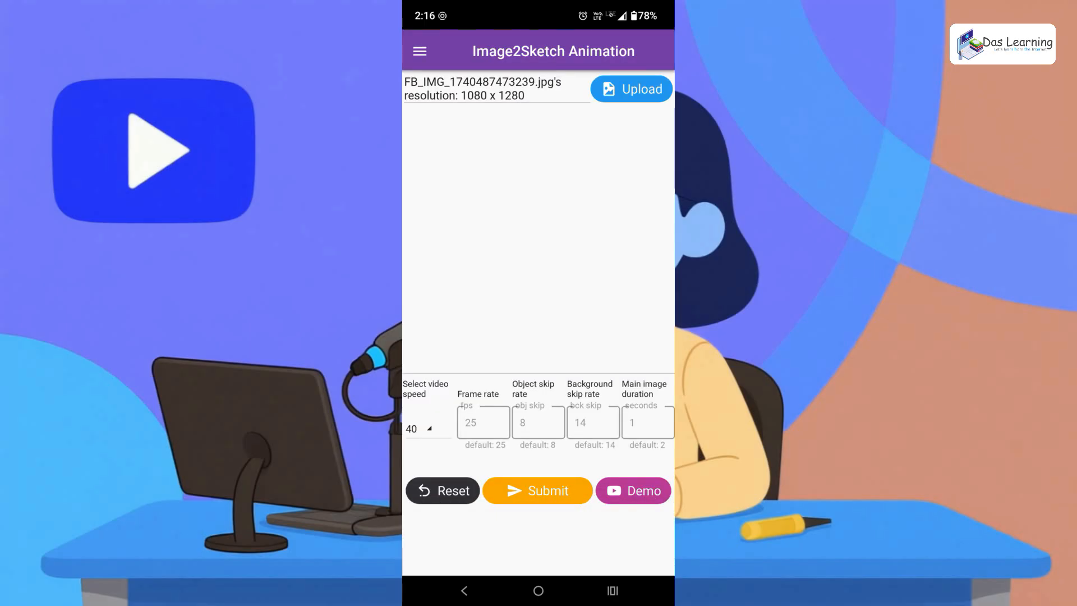
Find vid_20250822_141547.avi in Main storage > Movies and play it
left_click(537, 491)
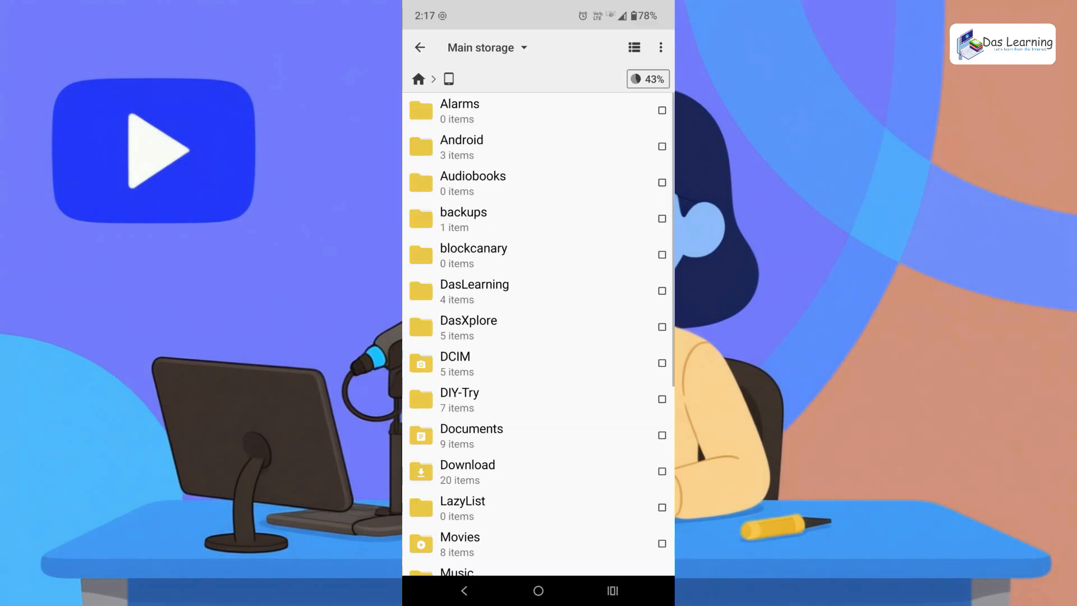
left_click(460, 543)
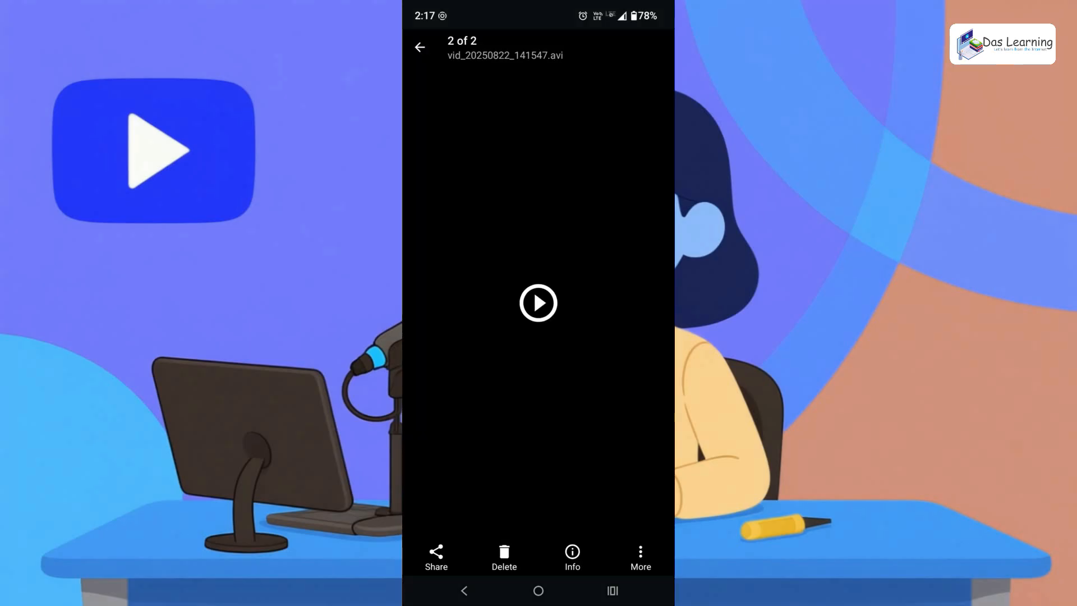
left_click(537, 303)
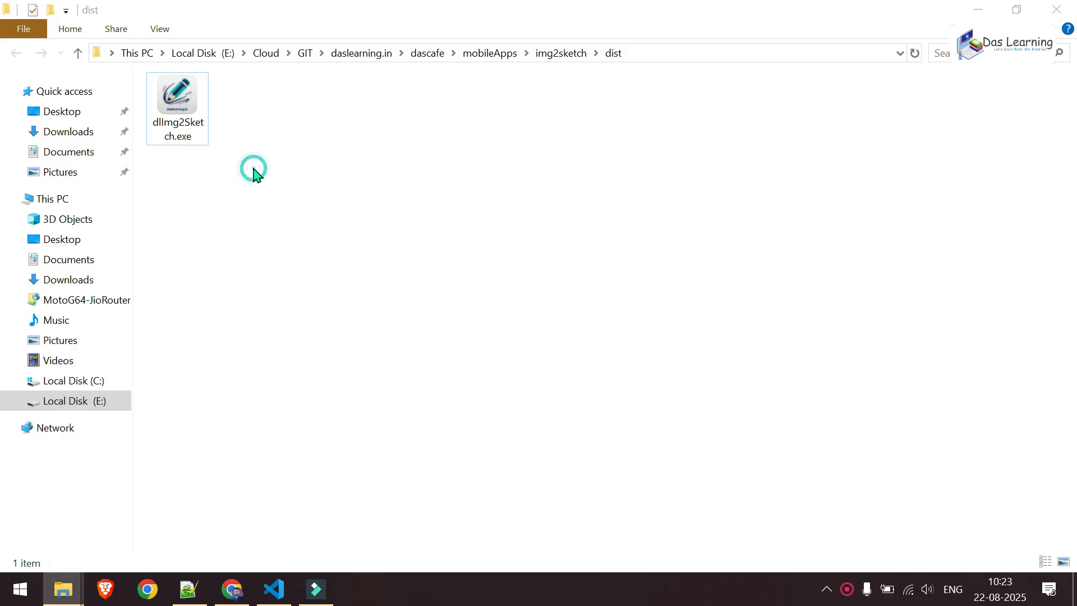
mouse_move(184, 113)
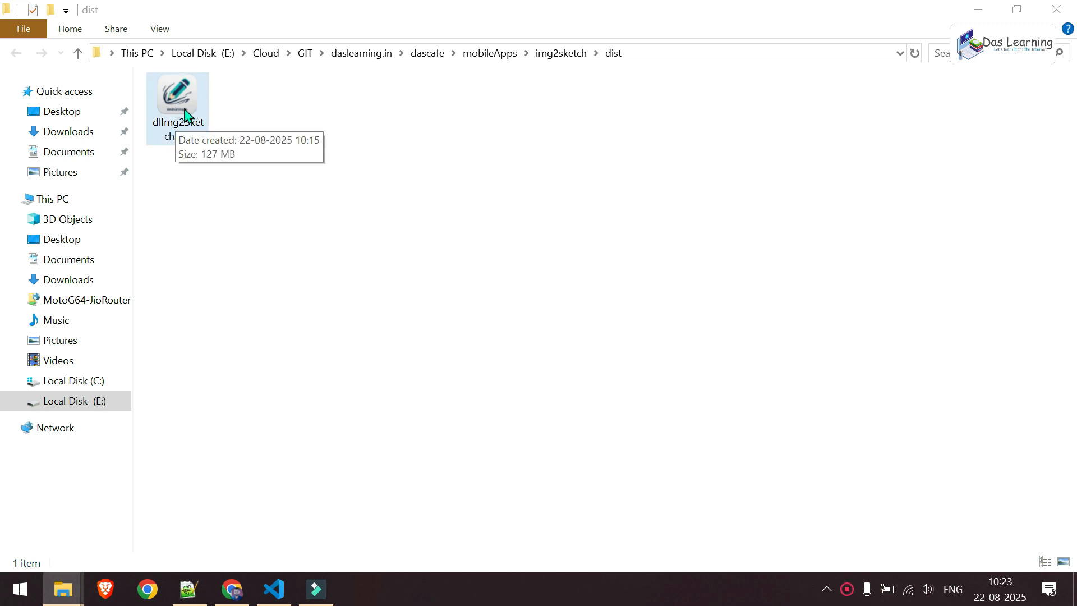
Run dllImg2Sketch.exe from the dist folder and maximize its window
left_click(178, 100)
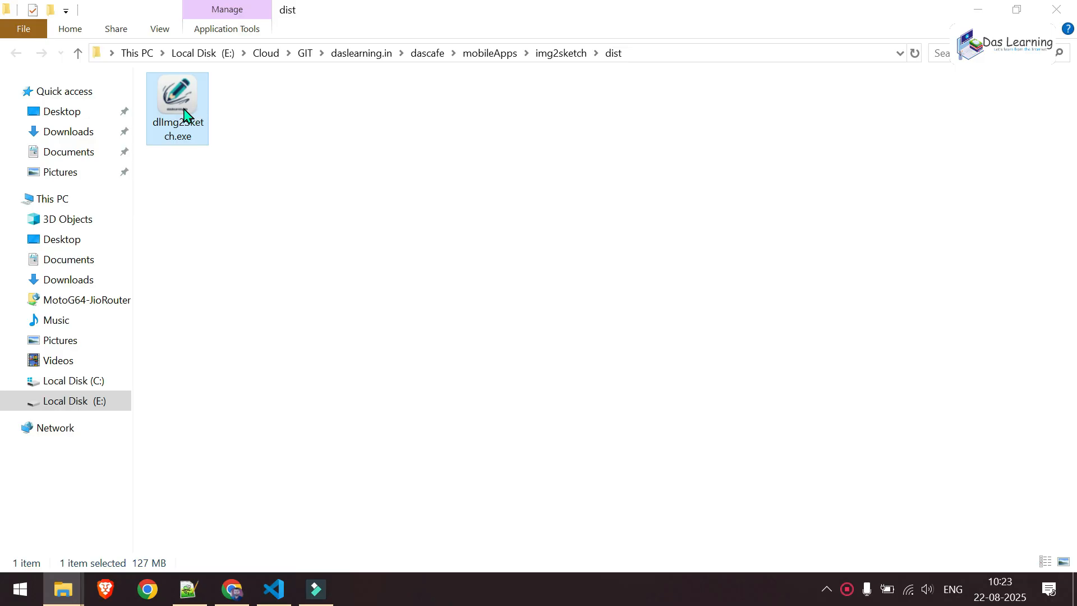
double_click(176, 96)
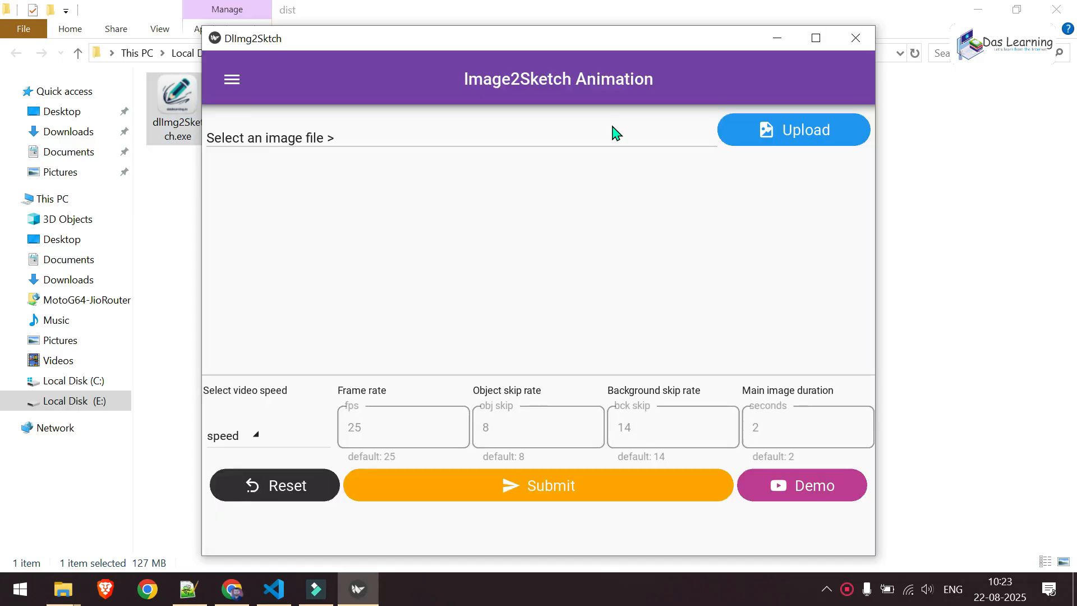
left_click(815, 38)
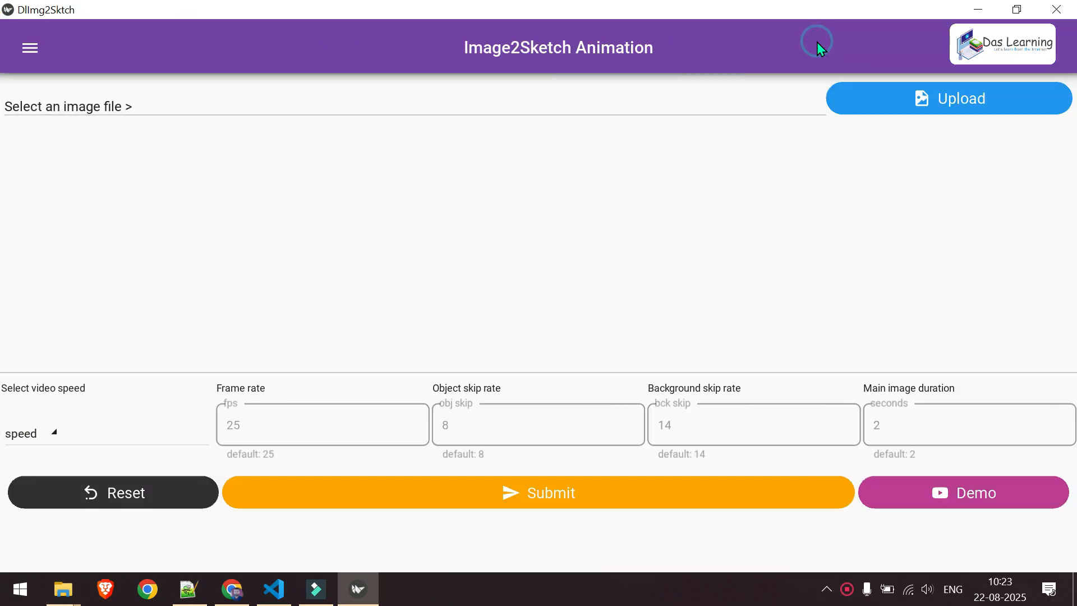
Upload LogoAI - Copy.jpeg (720 x 720) and set video speed 16 with main image duration 1
left_click(948, 98)
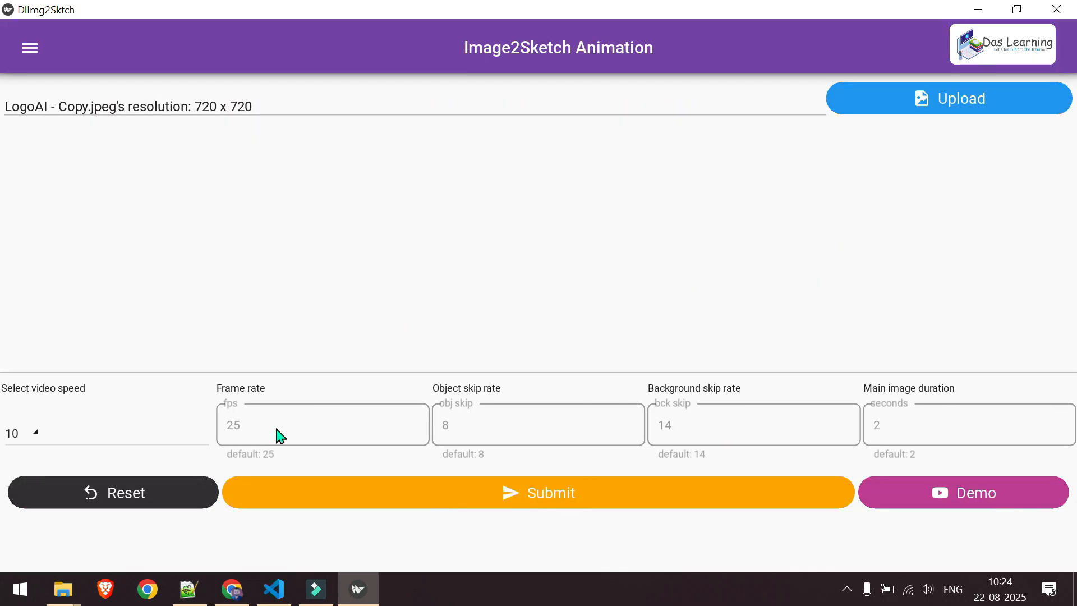
left_click(968, 424)
type("1")
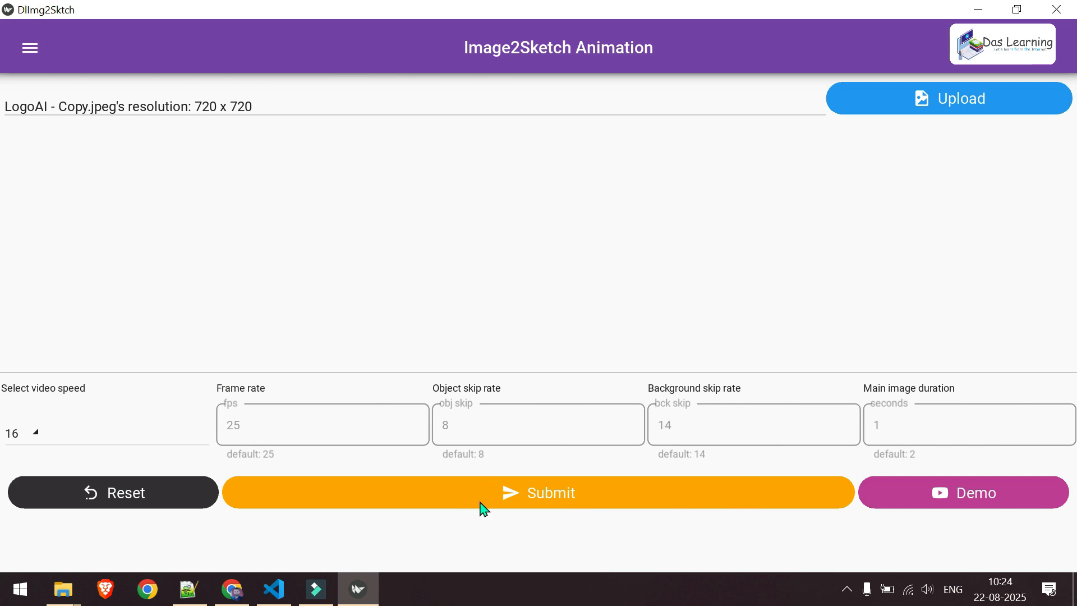
Generate the logo sketch animation and save it as vid_20250822_102423.mp4 in E:\Entertainment\z
left_click(538, 491)
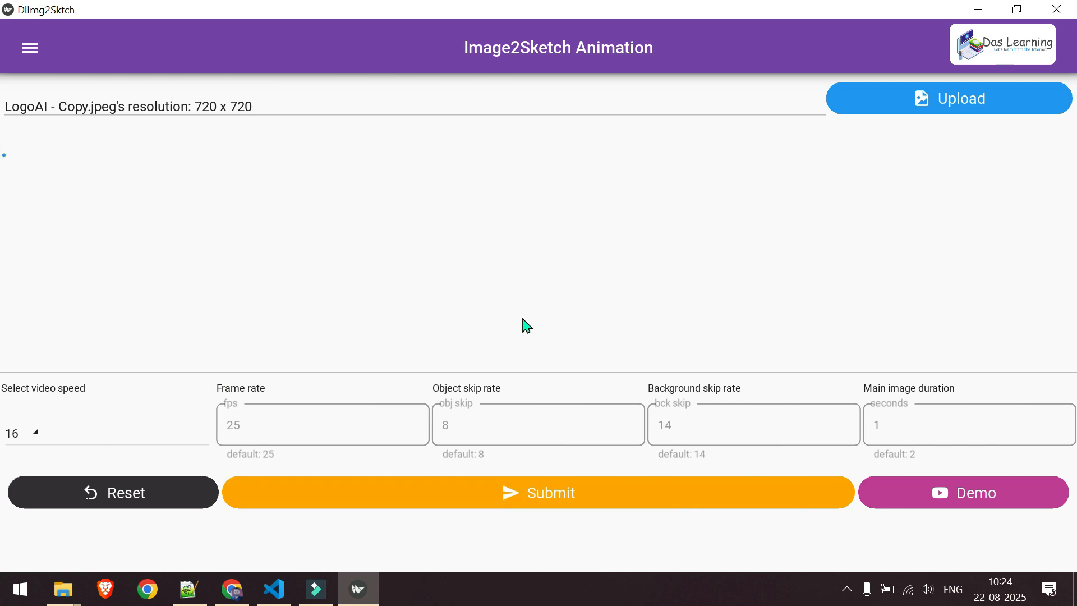
left_click(538, 491)
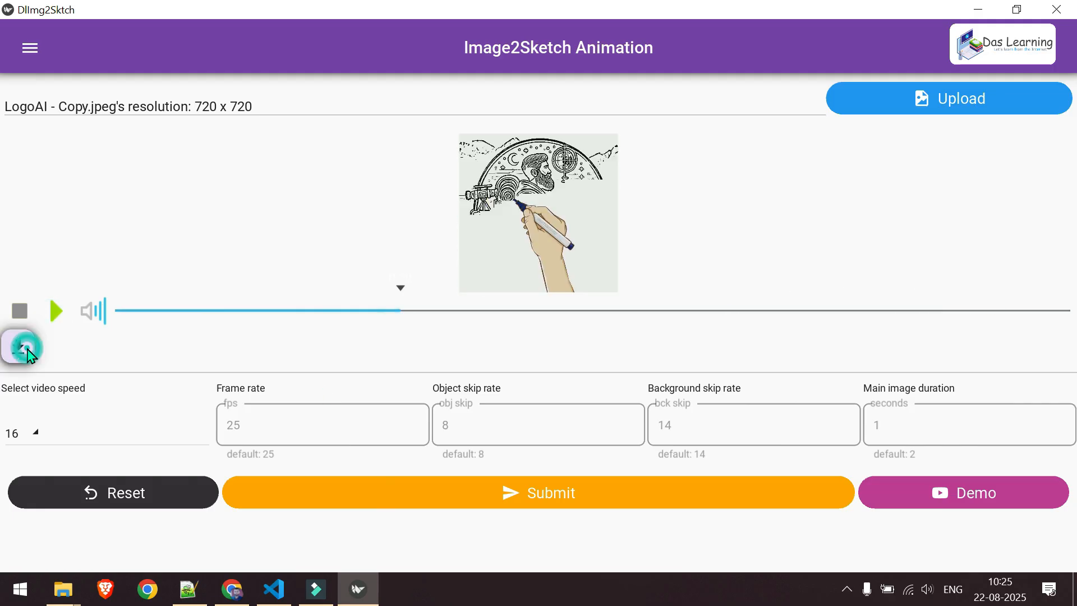
left_click(947, 97)
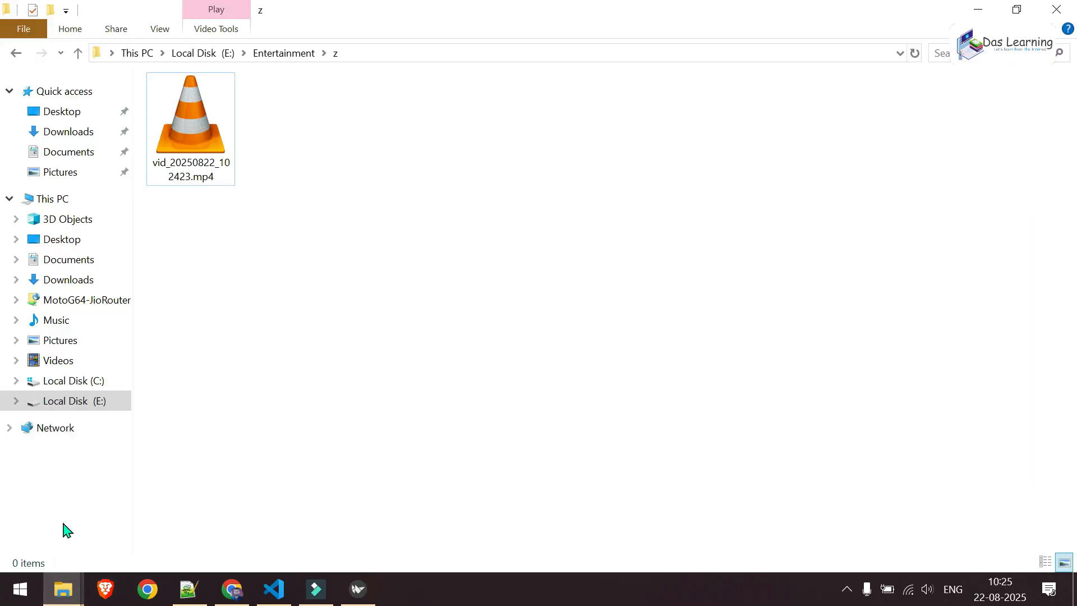
Play vid_20250822_102423.mp4 from E:\Entertainment\z in VLC media player
left_click(191, 113)
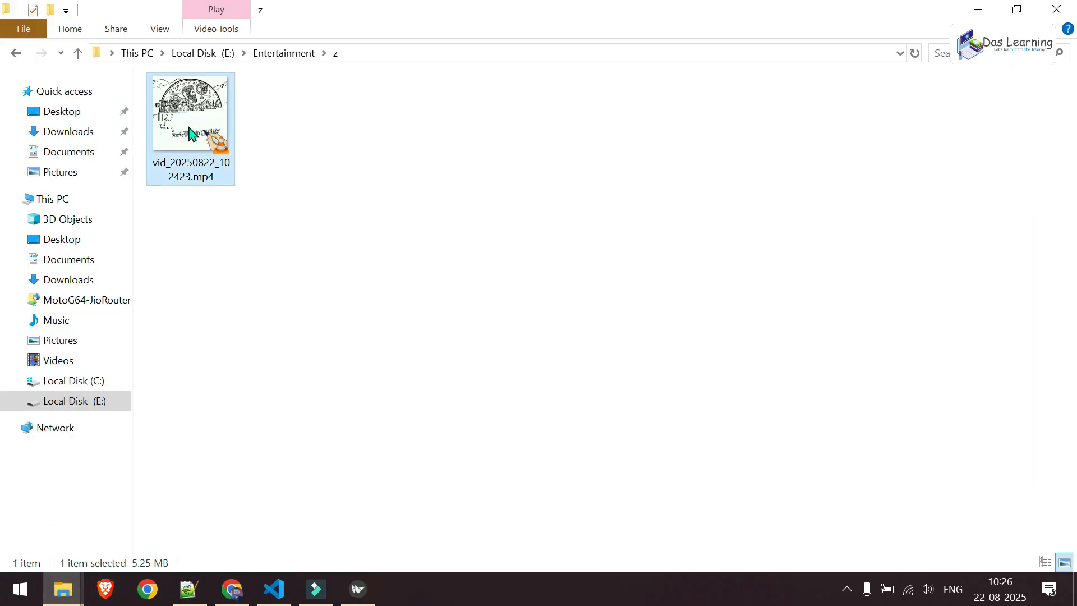
double_click(191, 111)
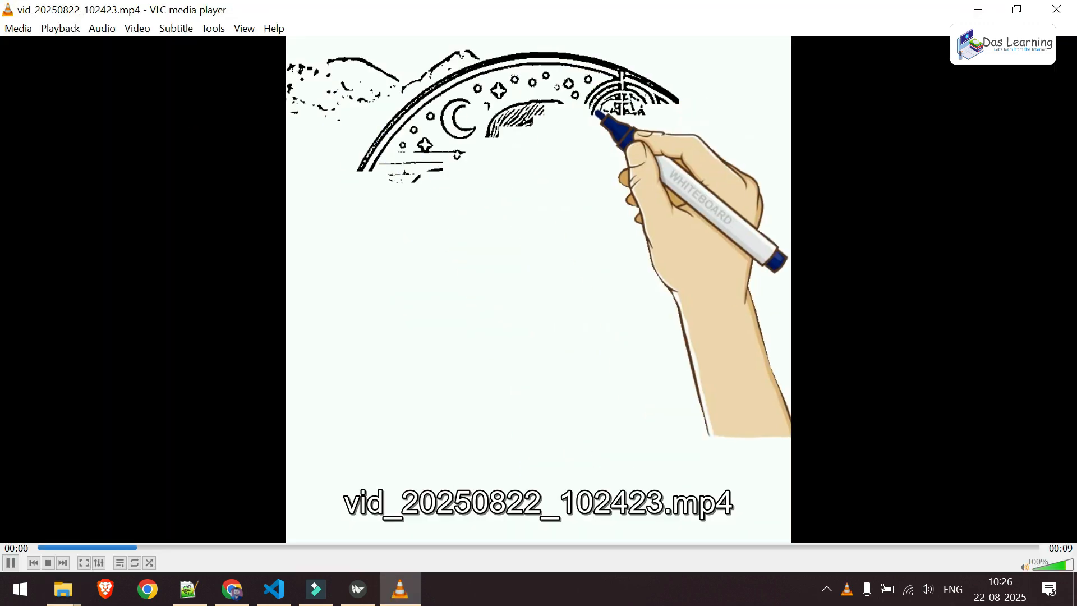